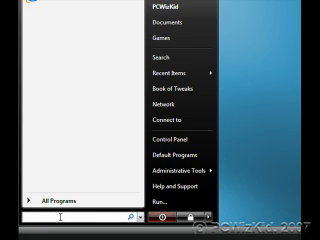
{"action": "type", "text": "media center"}
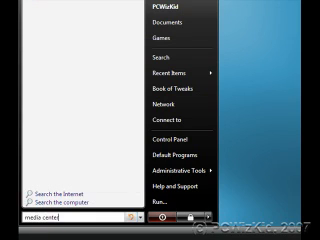